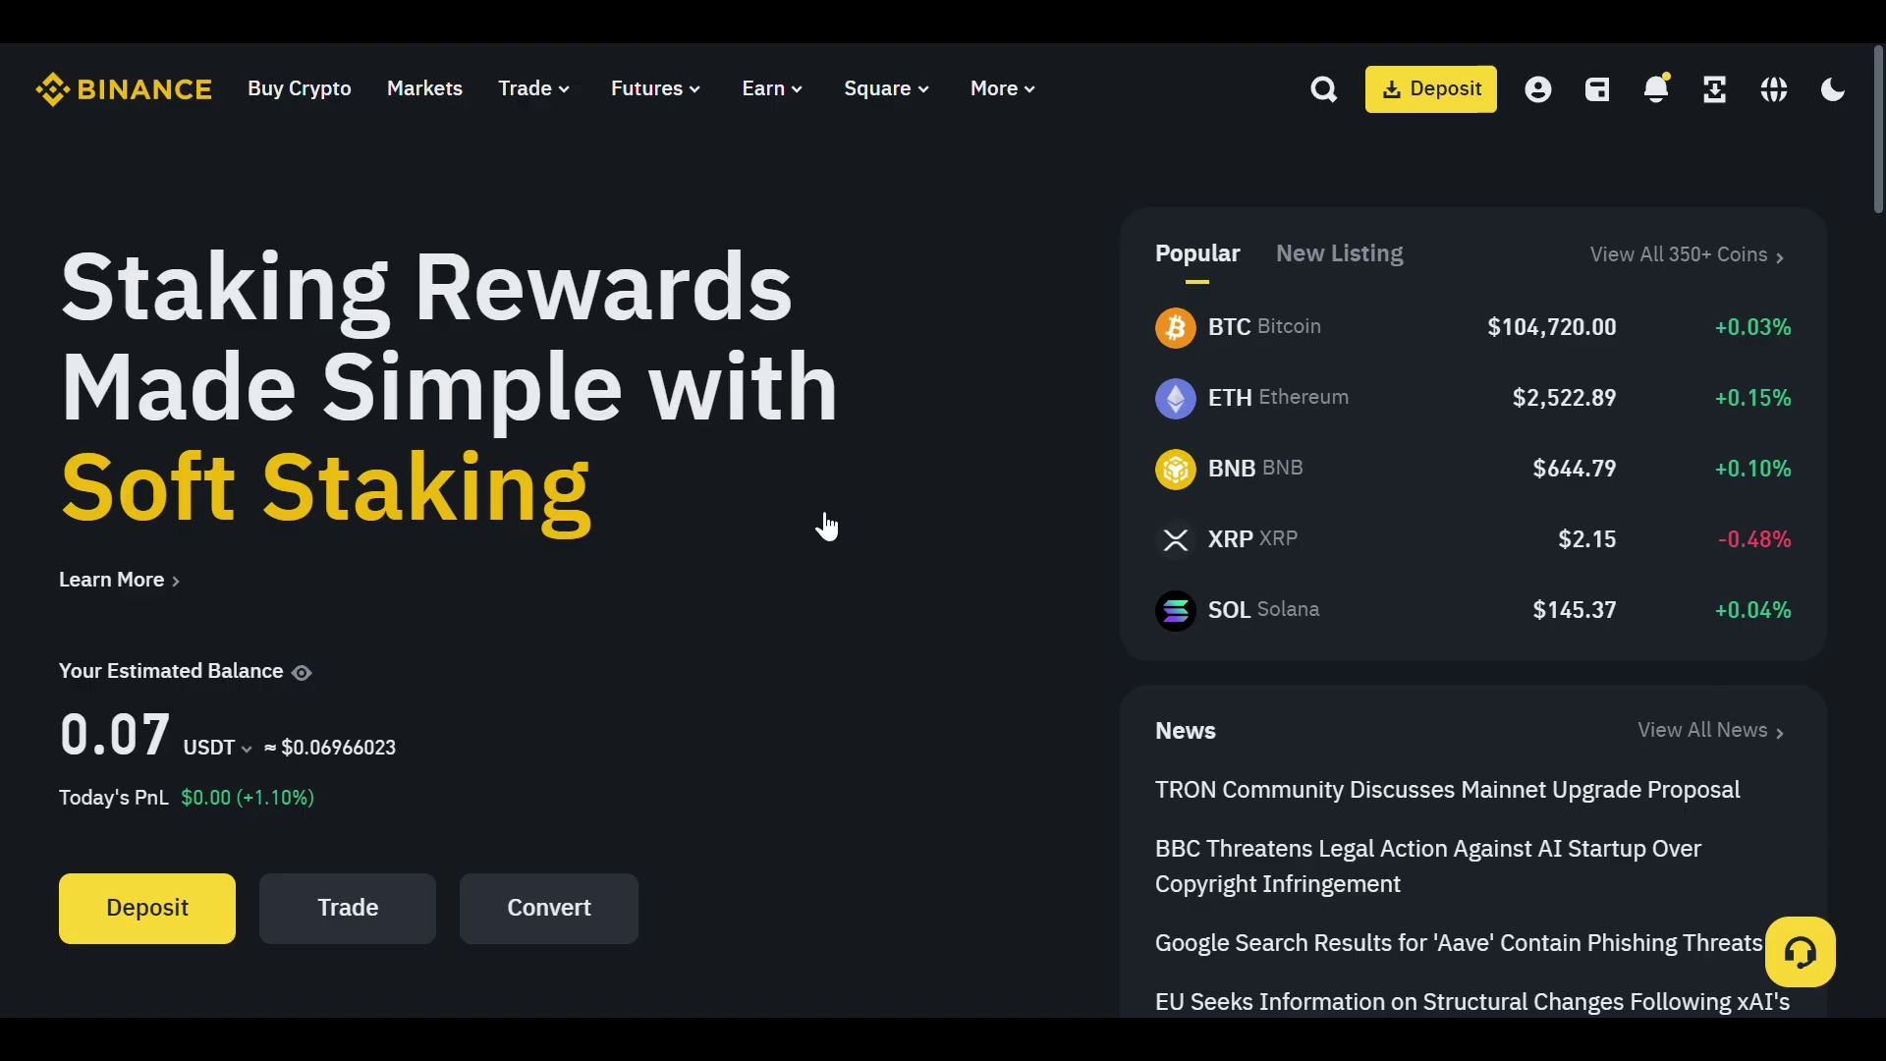
{"action": "mouse_move", "coordinate": [1114, 603]}
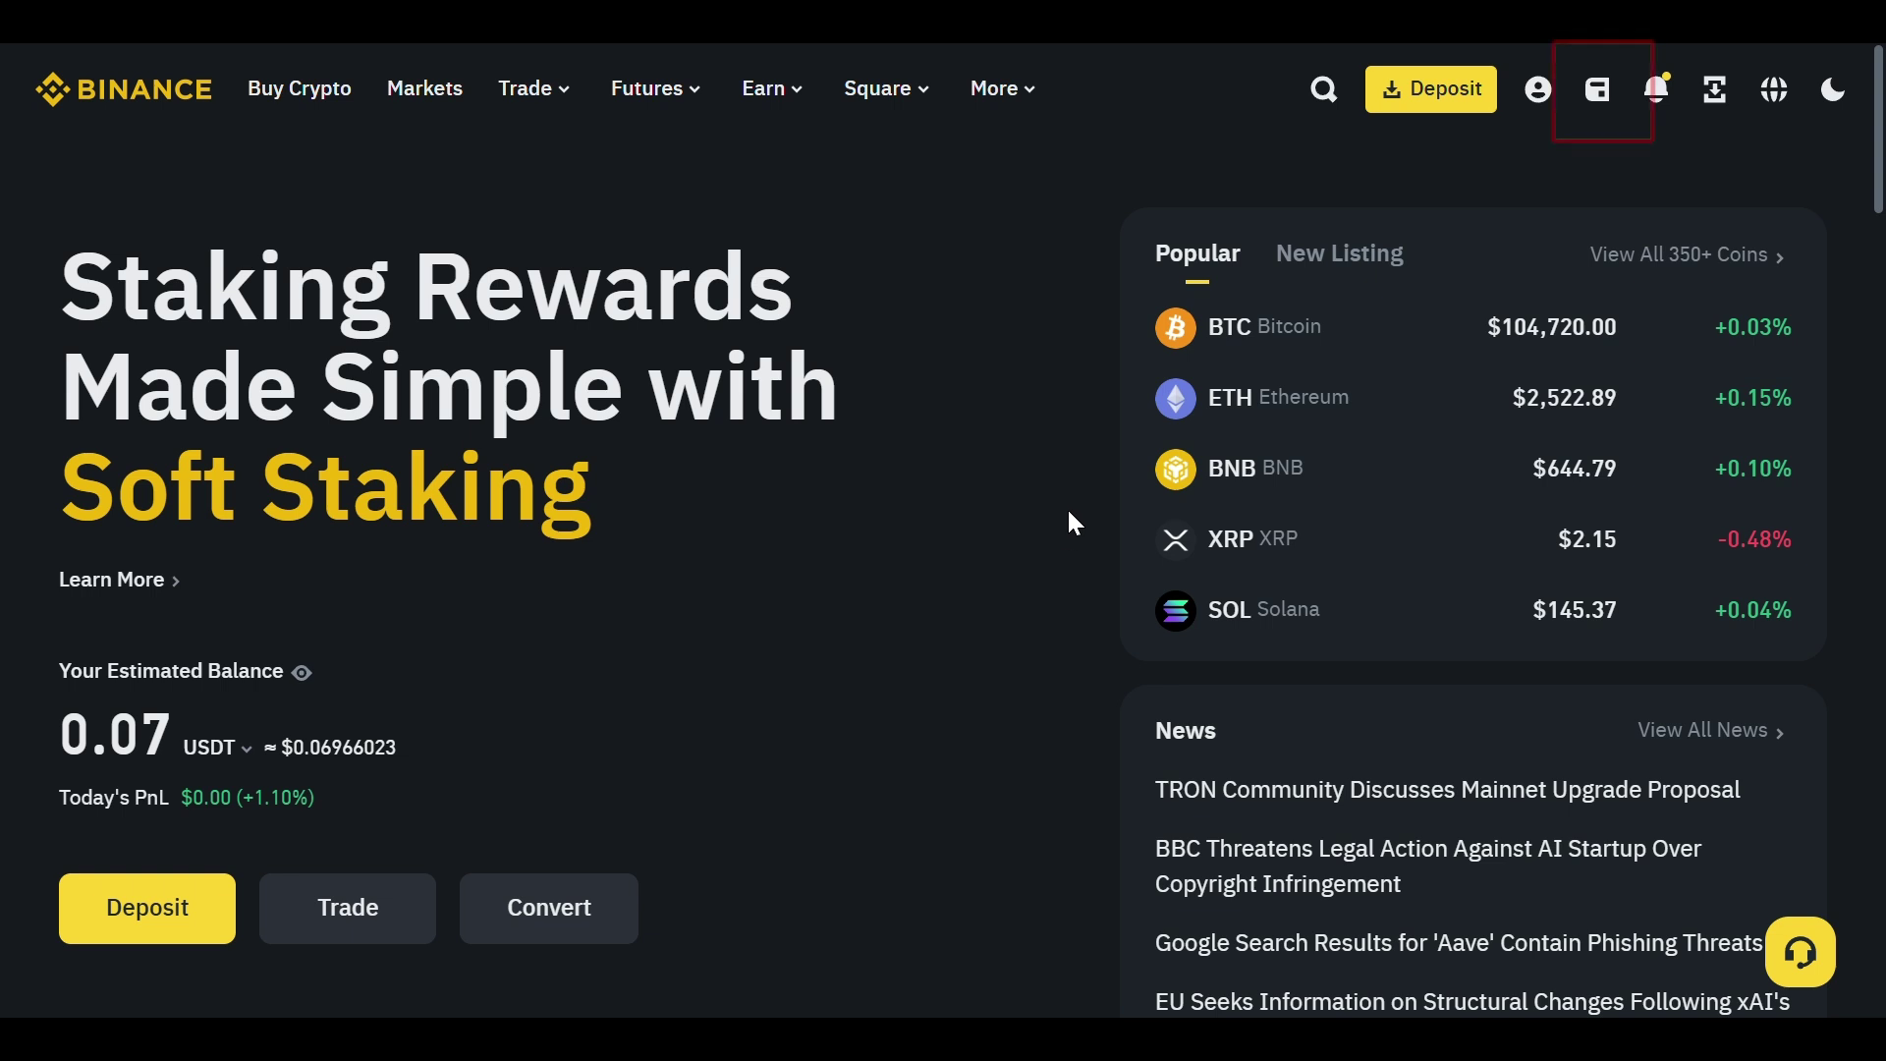
Show the Wallet dropdown with Overview, Spot, Margin, Futures and Funding sections.
{"action": "left_click", "coordinate": [1597, 88]}
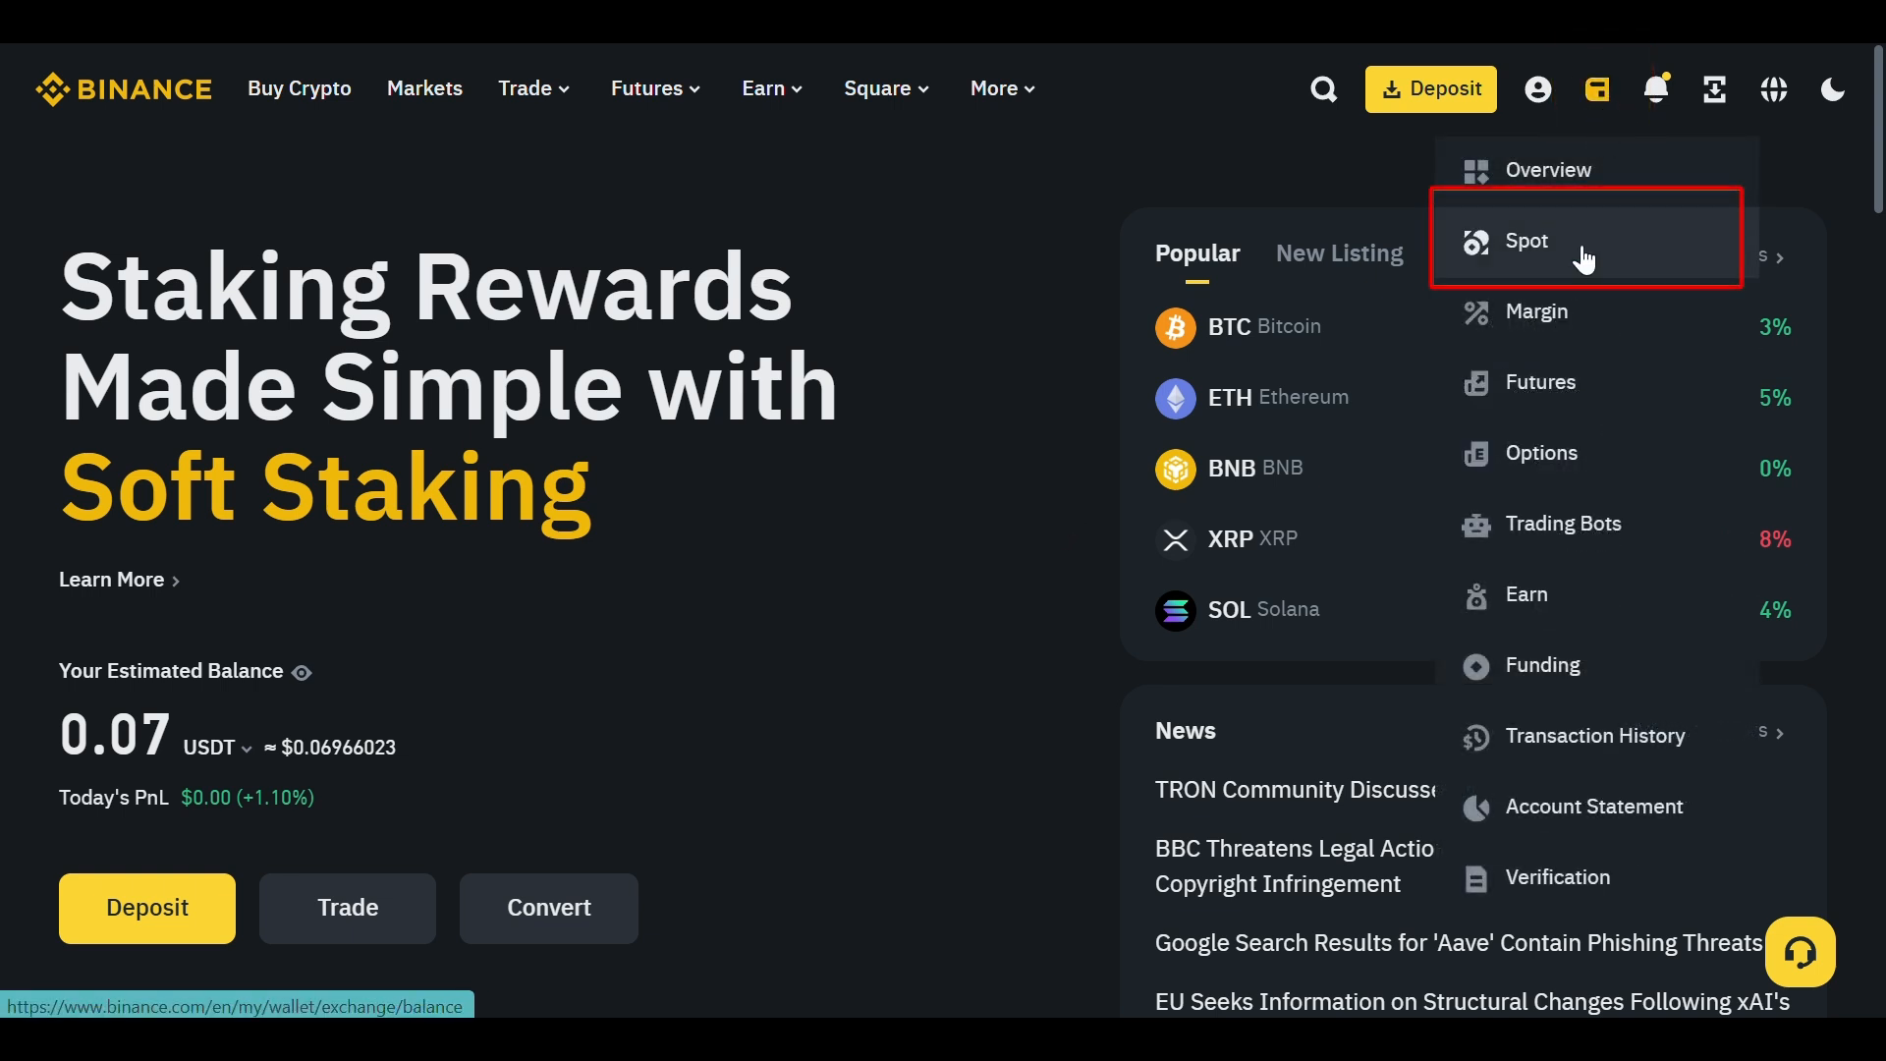
From the Spot wallet, start a USDT deposit and bring up the network choices.
{"action": "left_click", "coordinate": [1526, 239]}
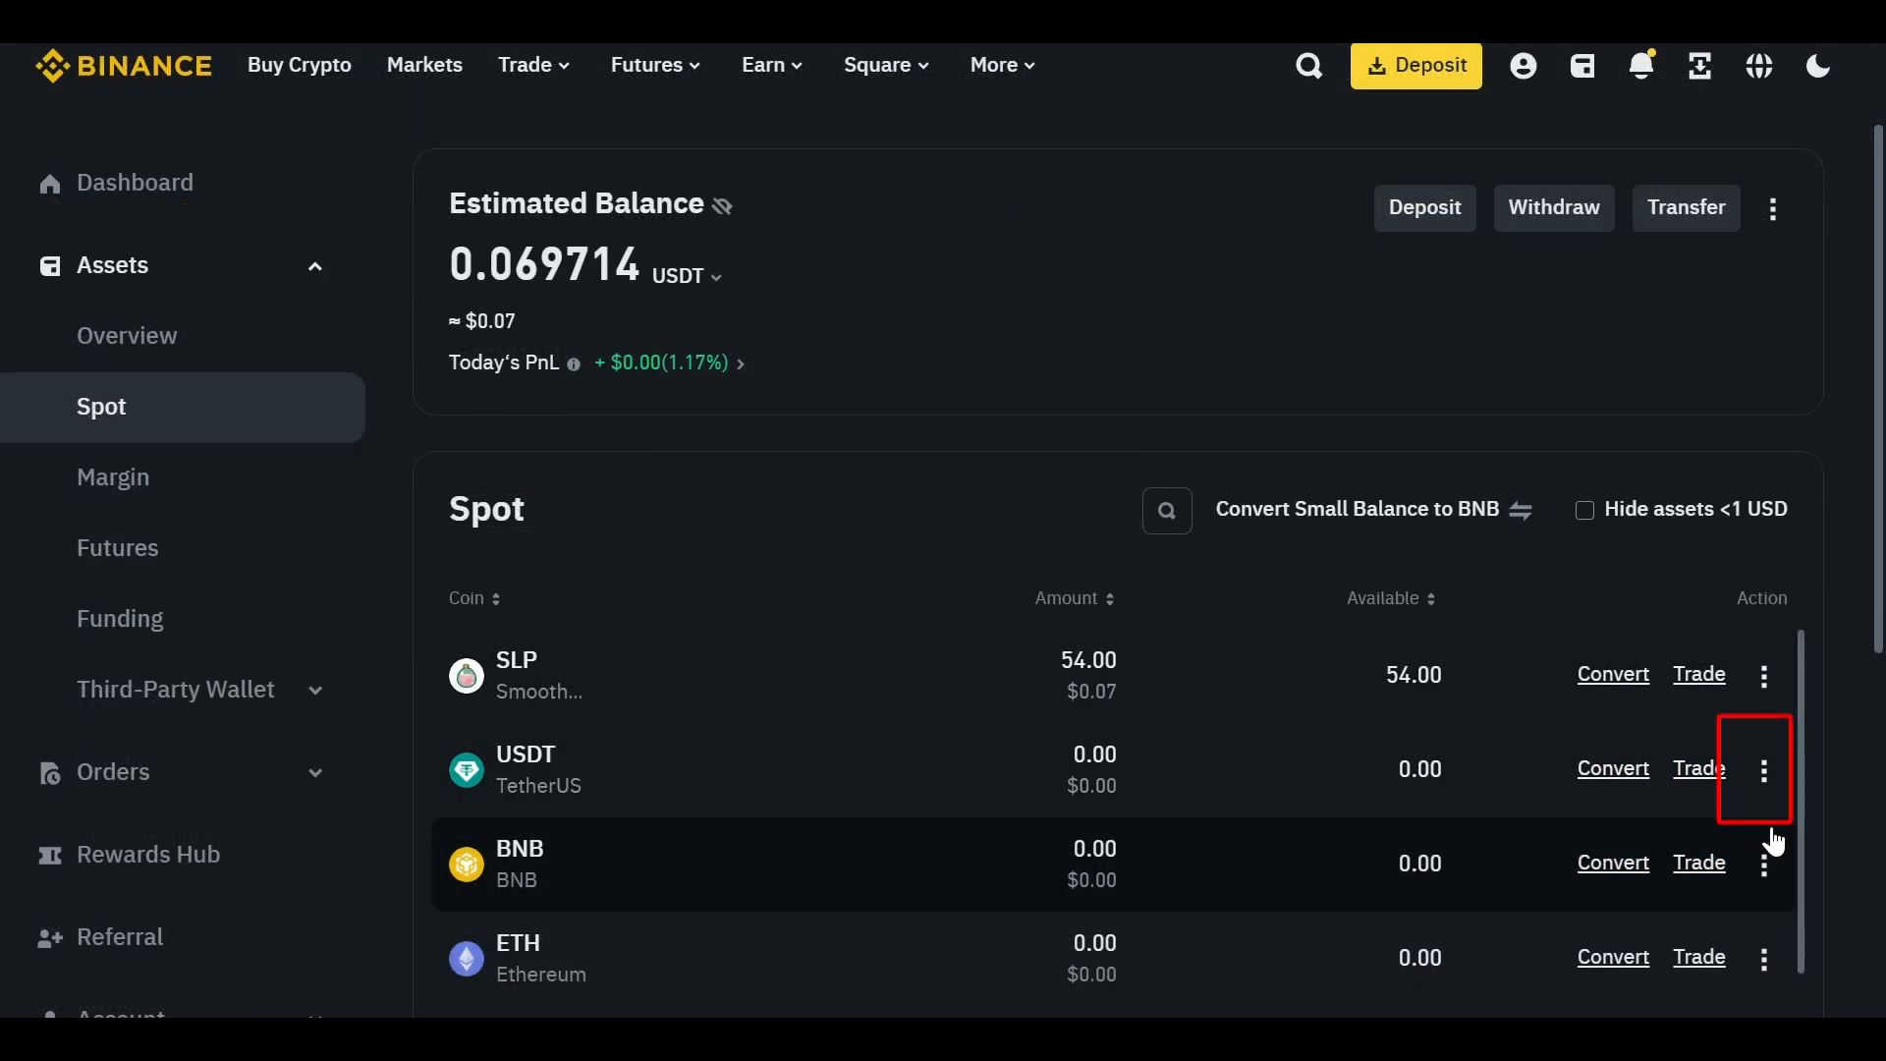
{"action": "left_click", "coordinate": [1764, 768]}
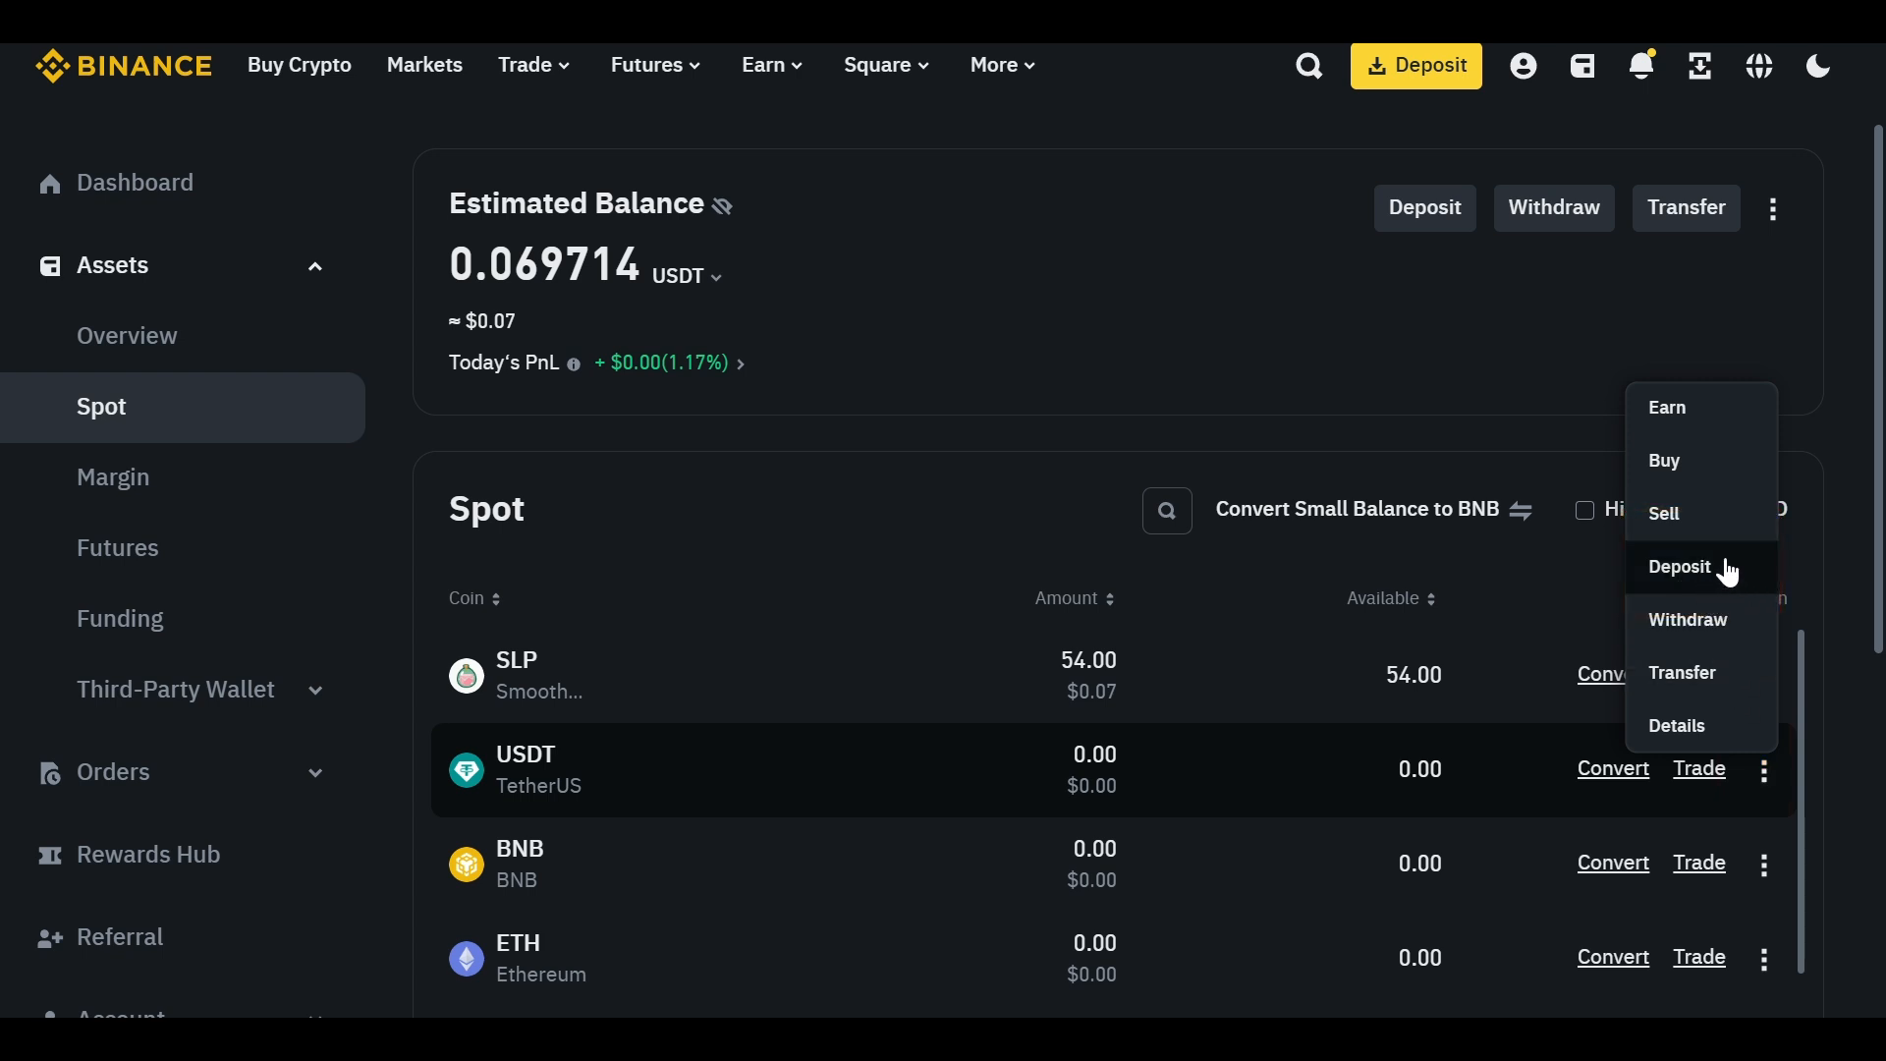
{"action": "left_click", "coordinate": [1681, 566]}
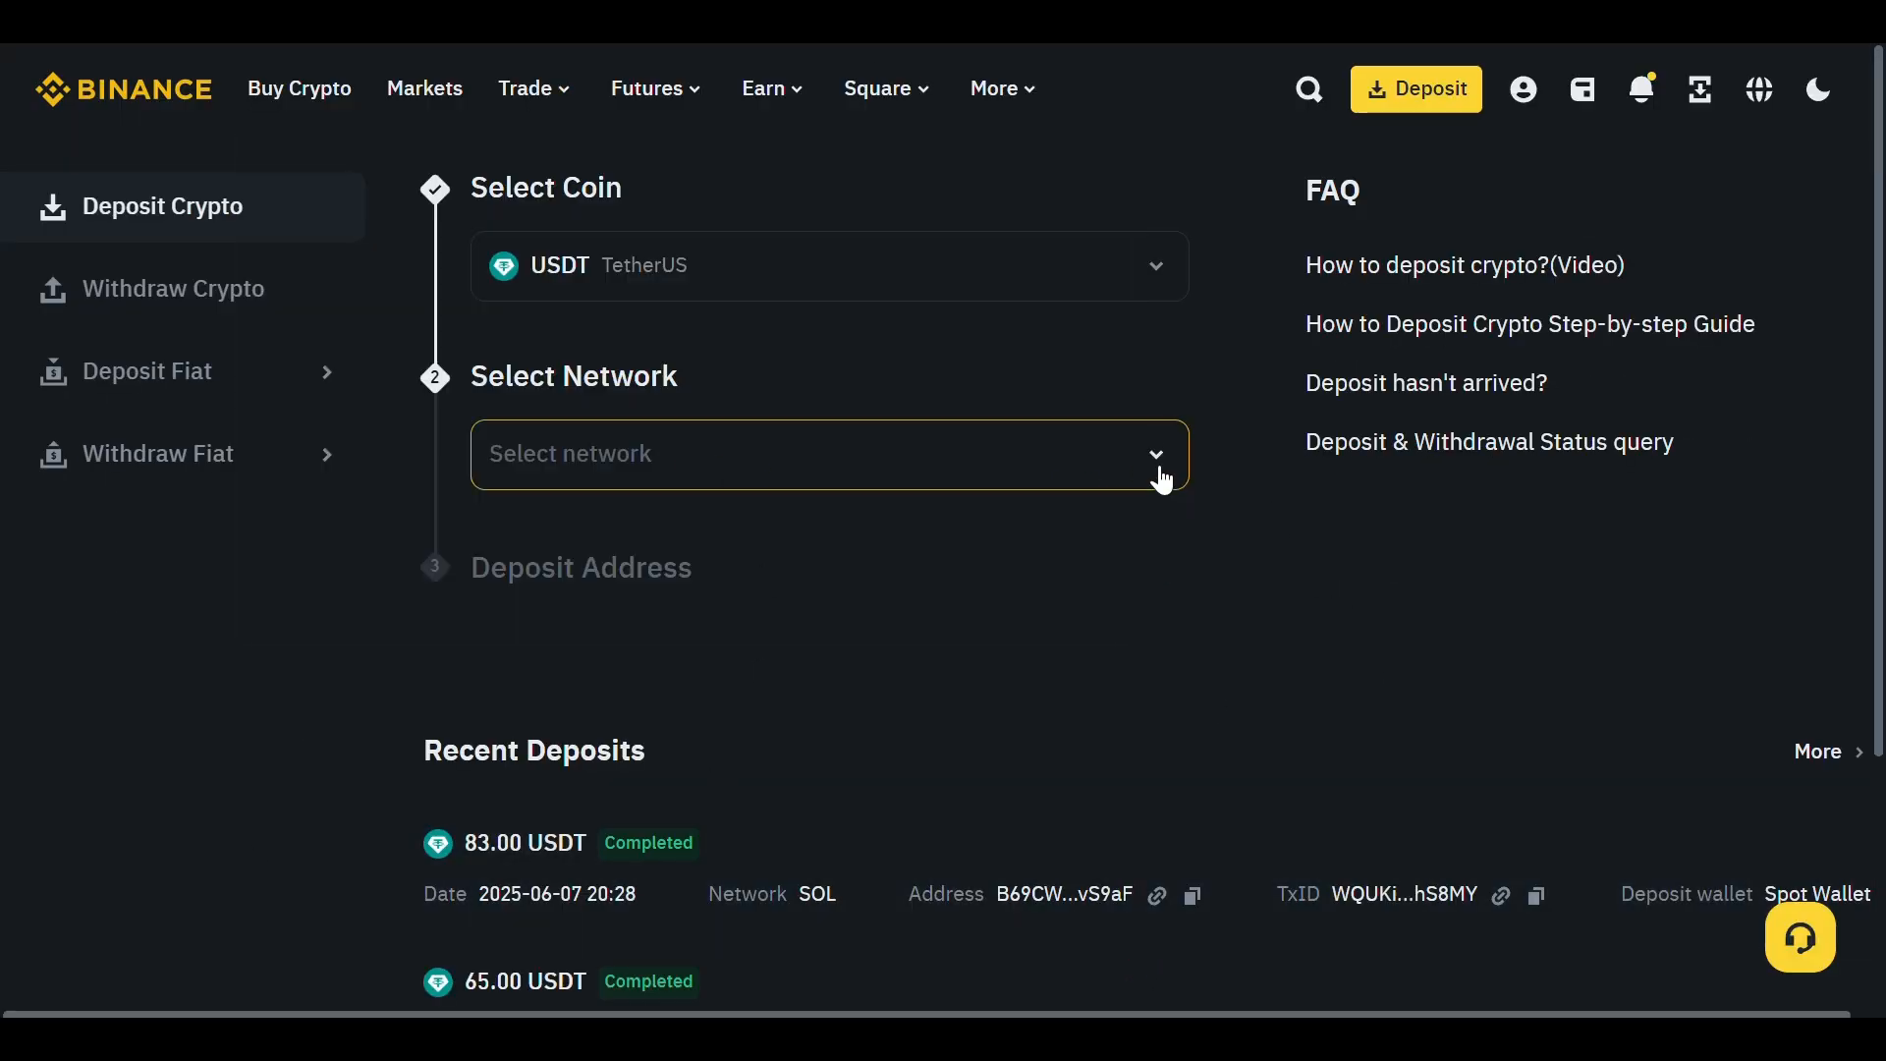
{"action": "left_click", "coordinate": [827, 454]}
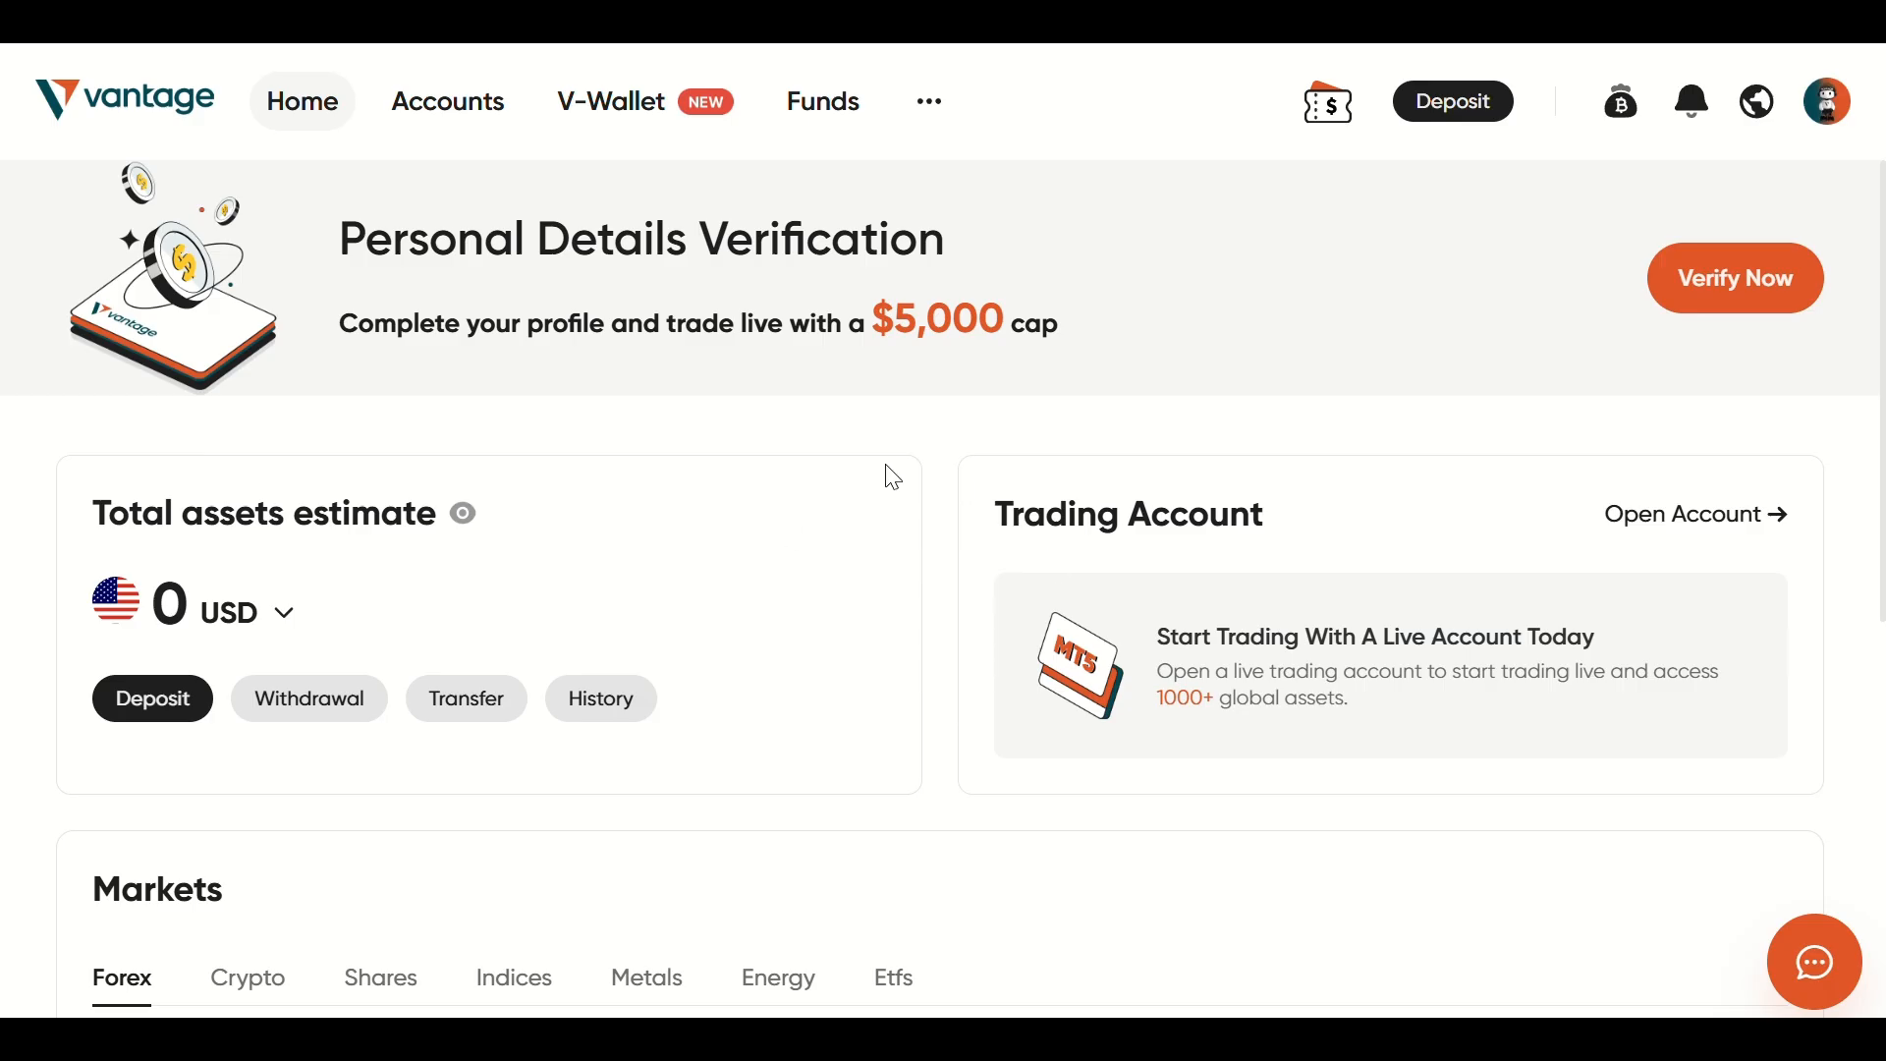
{"action": "mouse_move", "coordinate": [809, 601]}
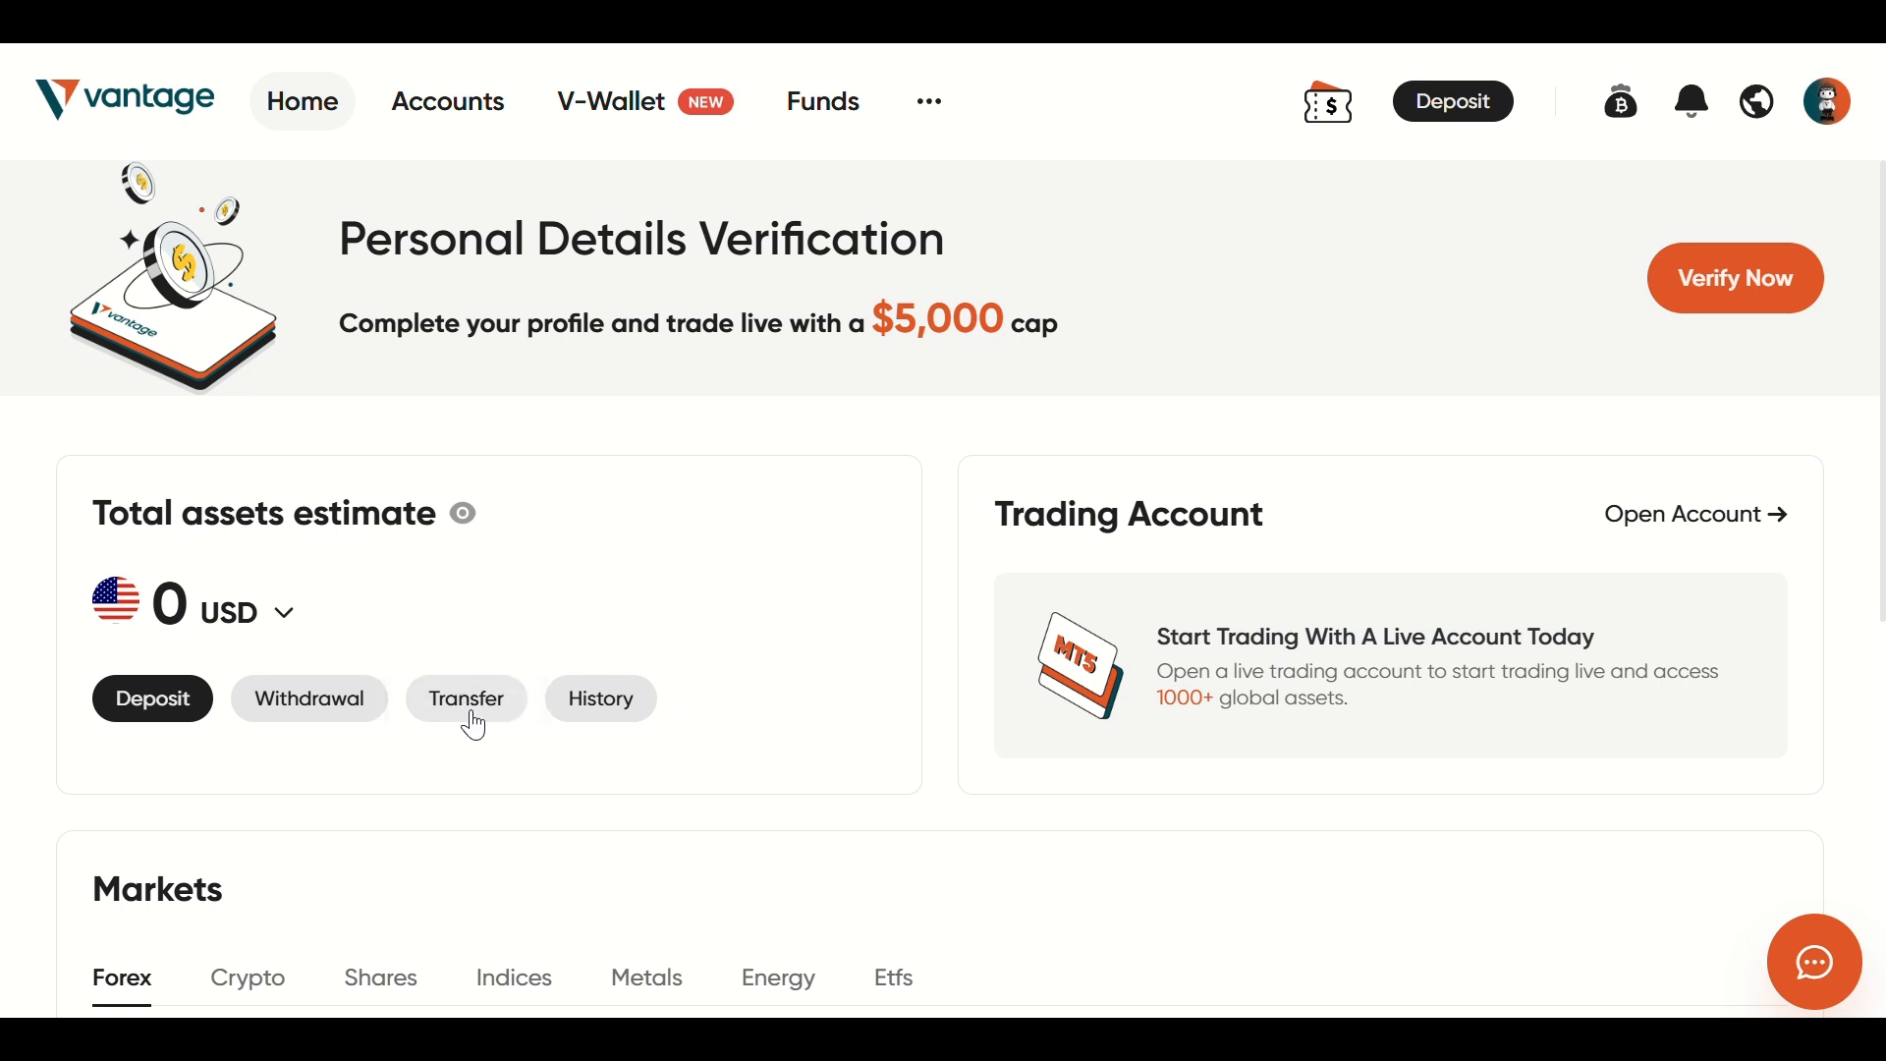
Reach the Transfer Between Accounts form from Total assets estimate.
{"action": "left_click", "coordinate": [466, 699]}
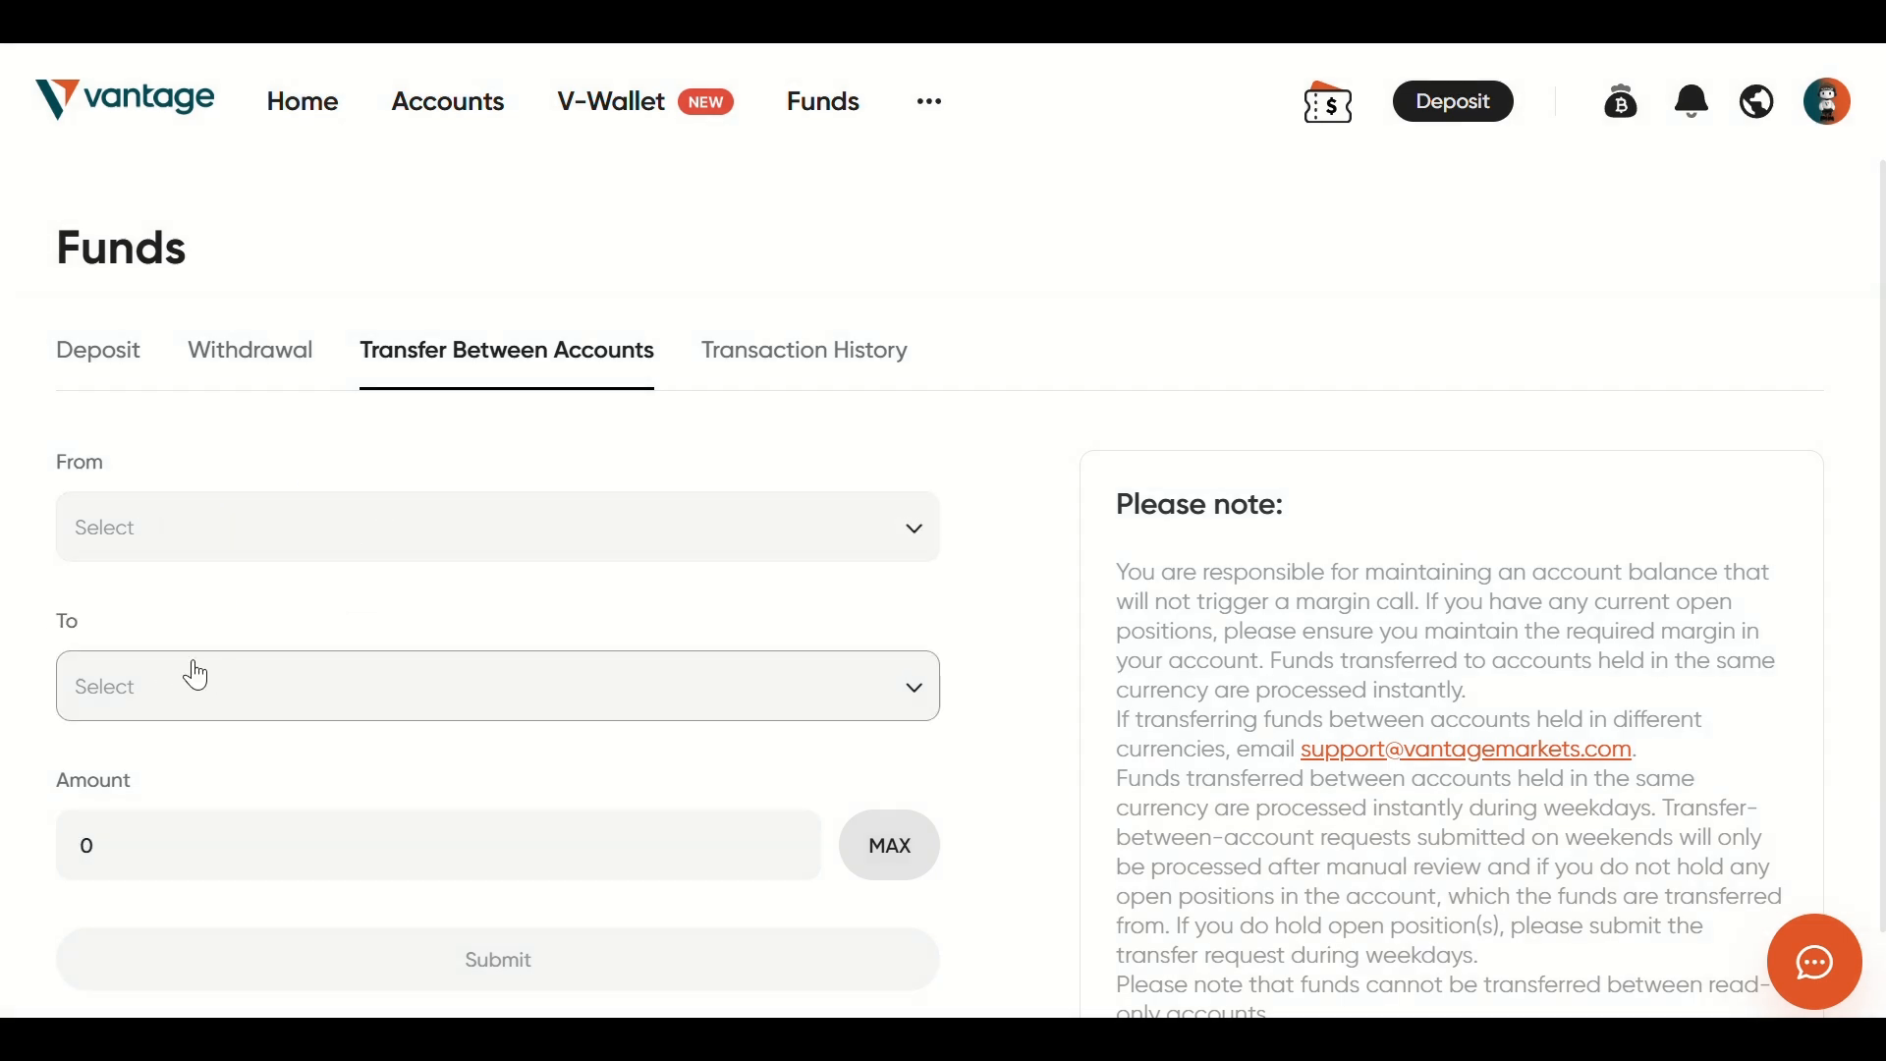
Check the To destination account list, which shows no data.
{"action": "left_click", "coordinate": [476, 683]}
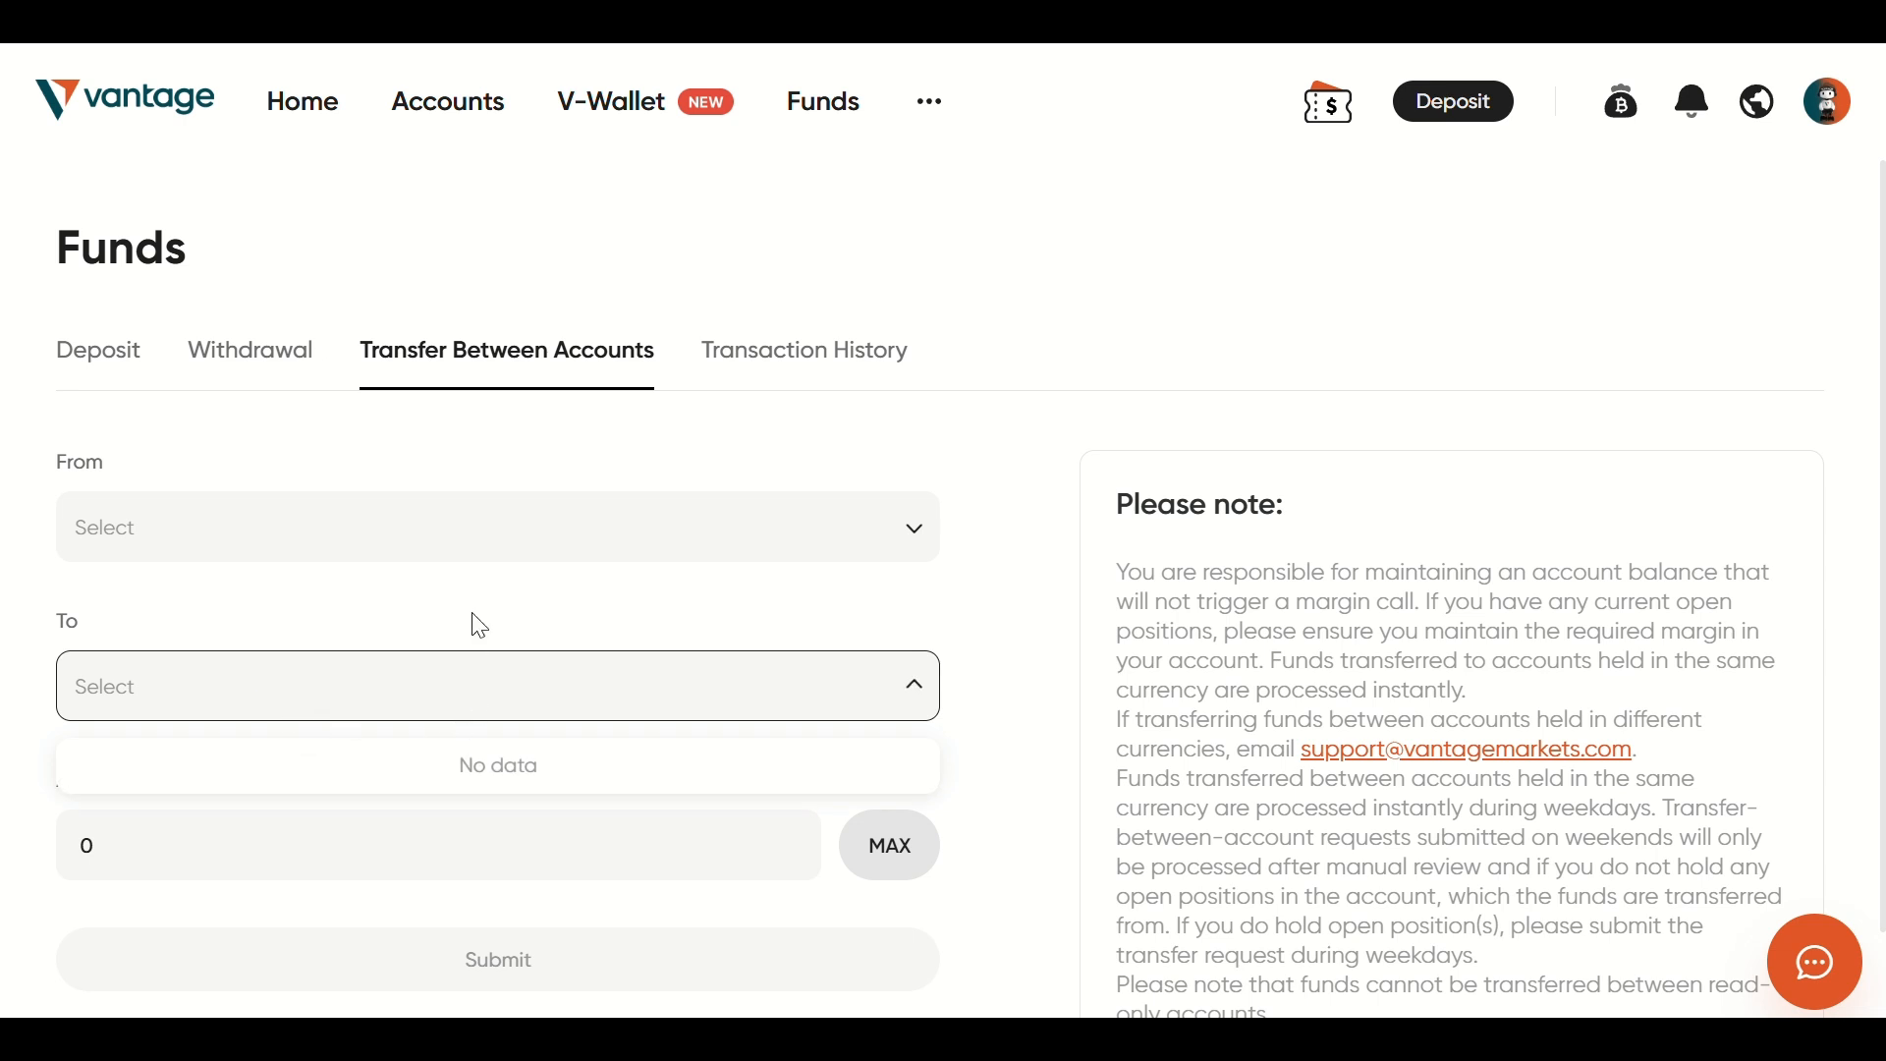